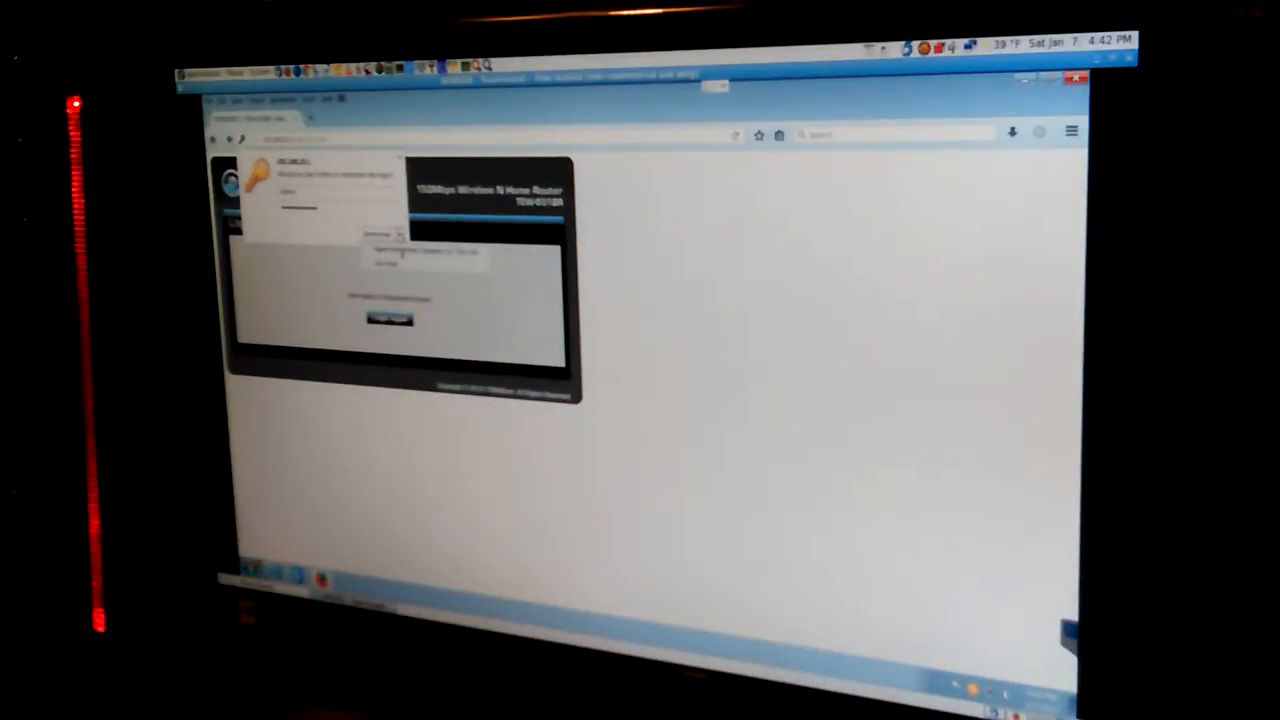
Dismiss Firefox's save-password prompt and resubmit the admin credentials, landing on Login Failed
{"action": "left_click", "coordinate": [388, 318]}
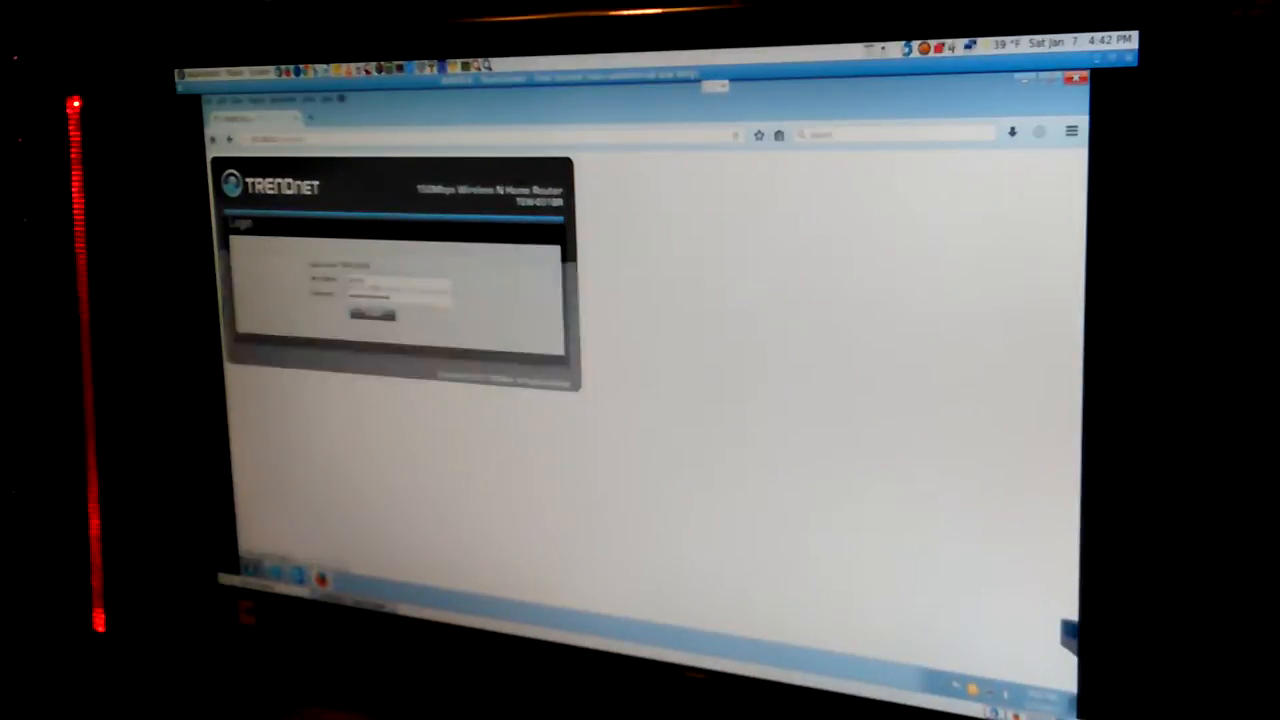
{"action": "left_click", "coordinate": [372, 316]}
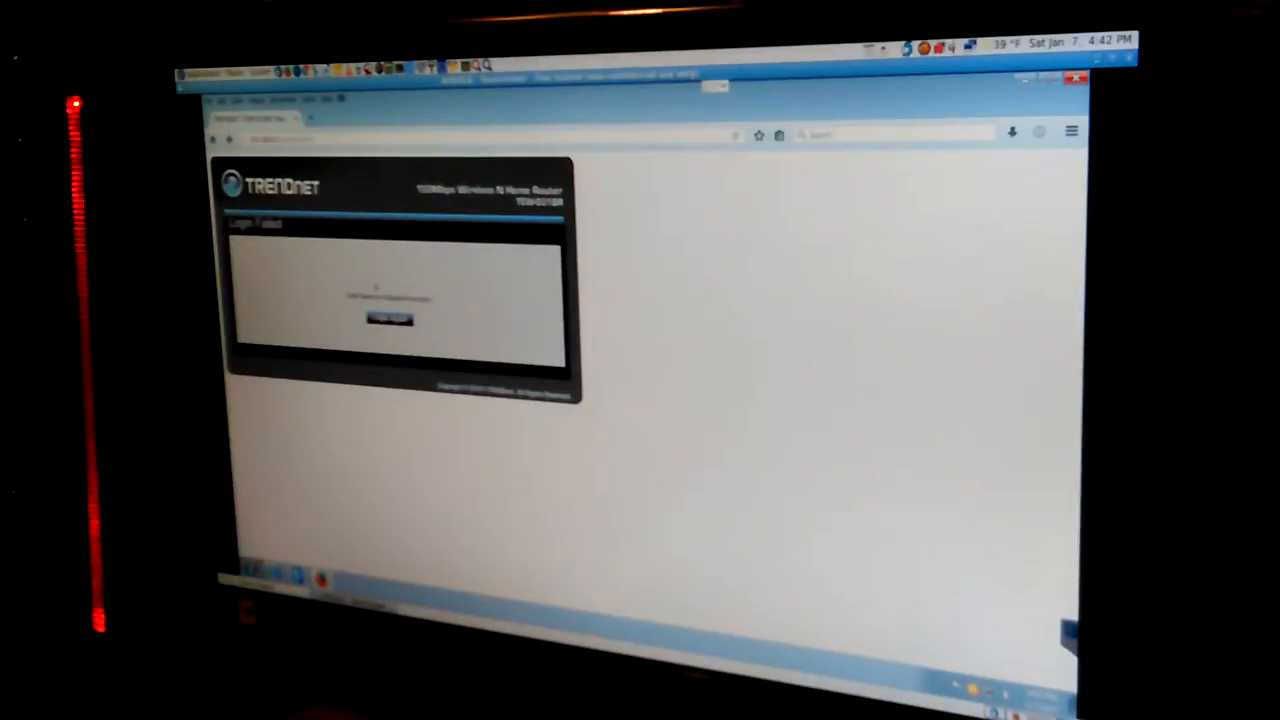